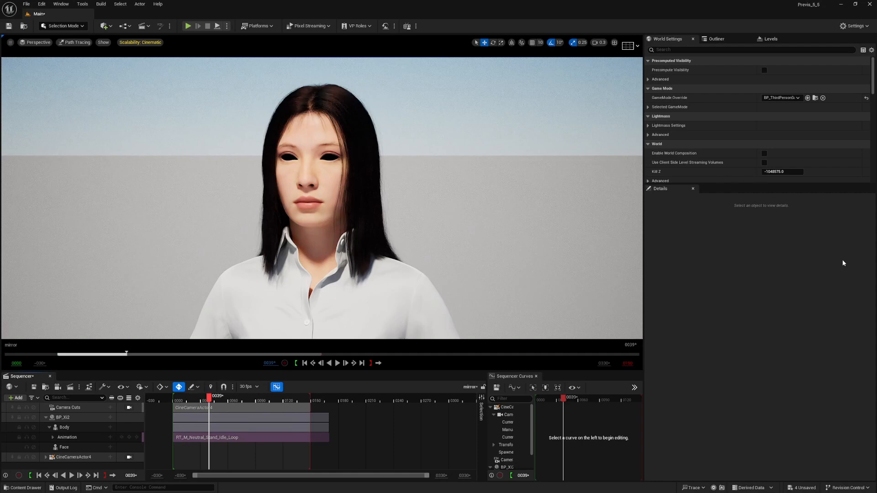
{"action": "mouse_move", "coordinate": [667, 278]}
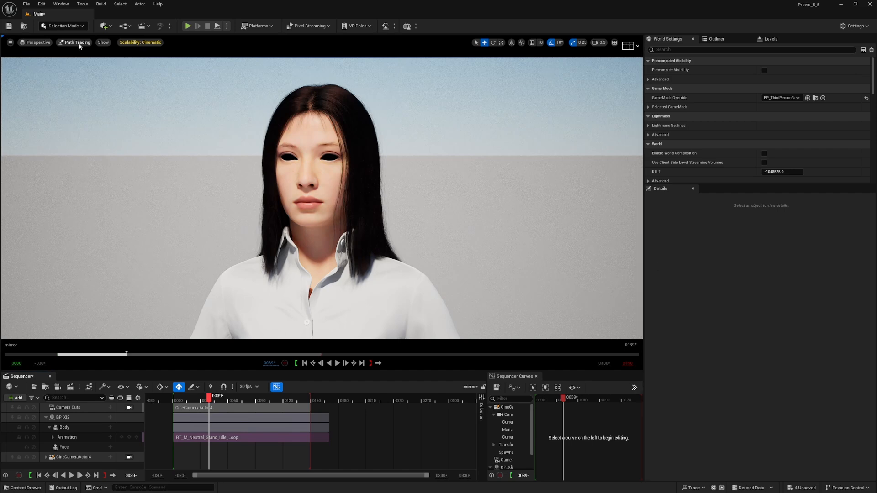
Compare the MetaHuman's eyes with path tracing off, then return to path-traced rendering.
{"action": "left_click", "coordinate": [77, 42]}
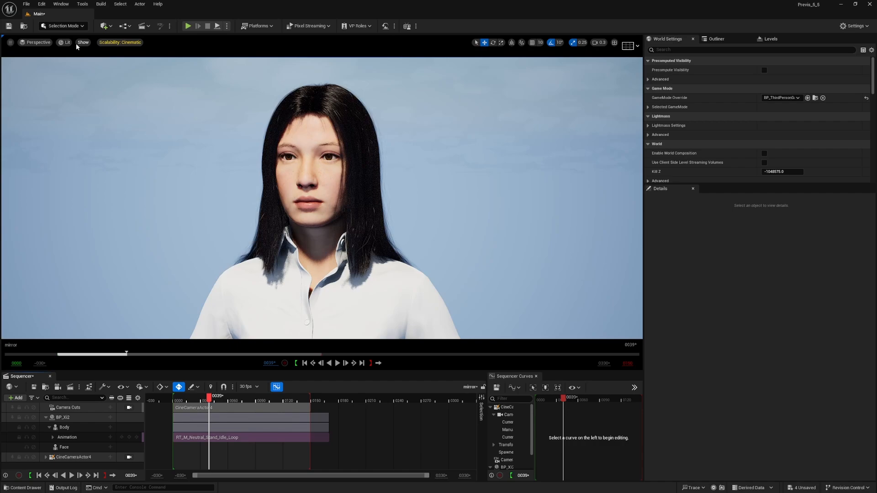
{"action": "left_click", "coordinate": [66, 42]}
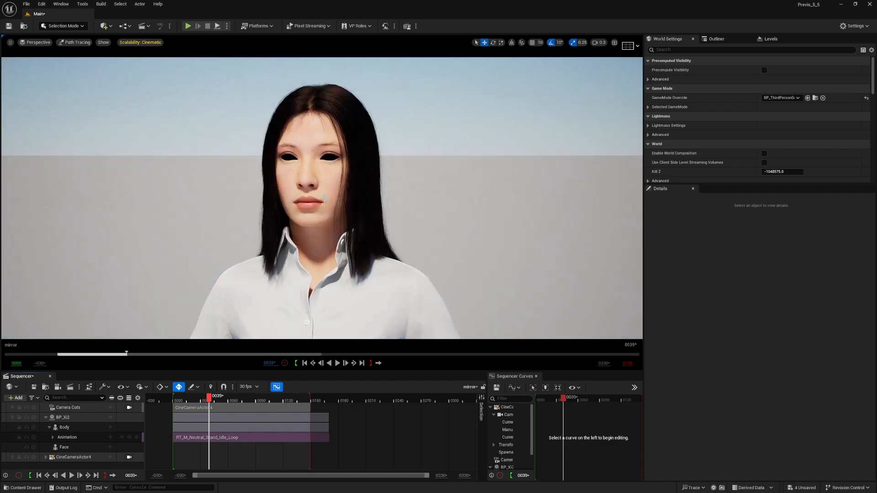
Select the BP_XI2 character, edit its blueprint, and show the Face component's details.
{"action": "left_click", "coordinate": [63, 418]}
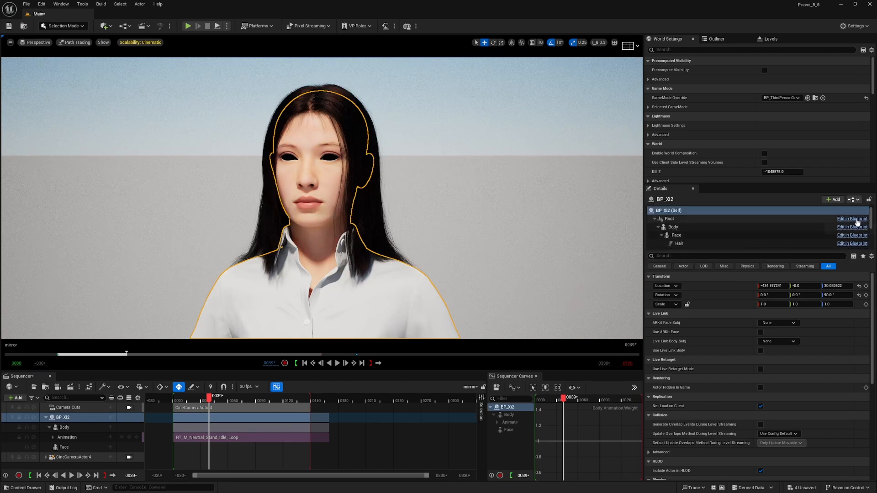
{"action": "left_click", "coordinate": [852, 219]}
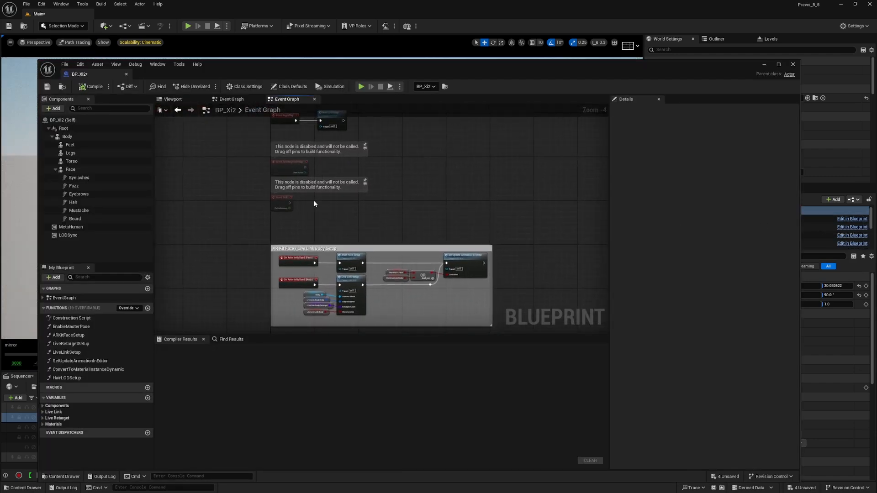
{"action": "left_click", "coordinate": [70, 146]}
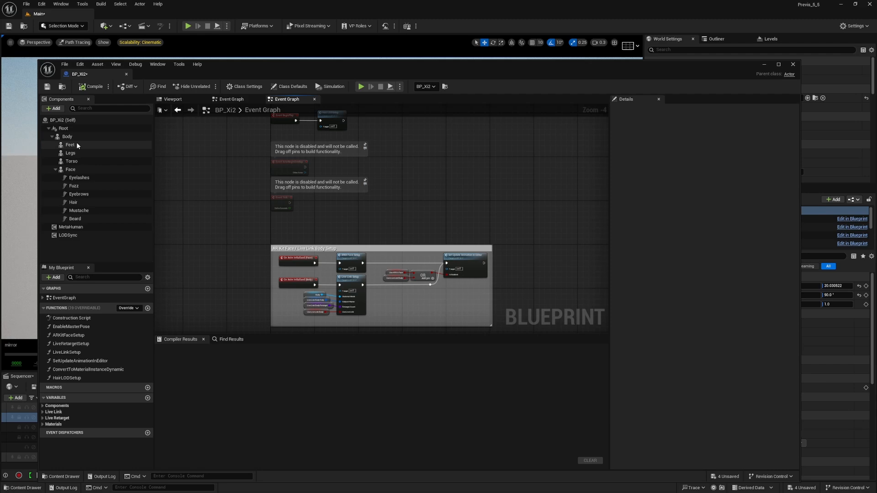
{"action": "left_click", "coordinate": [71, 169]}
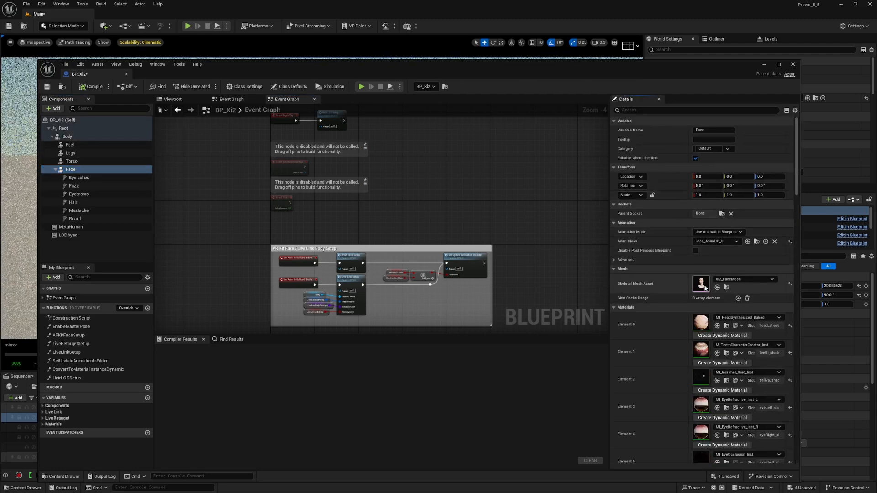
{"action": "mouse_move", "coordinate": [701, 284]}
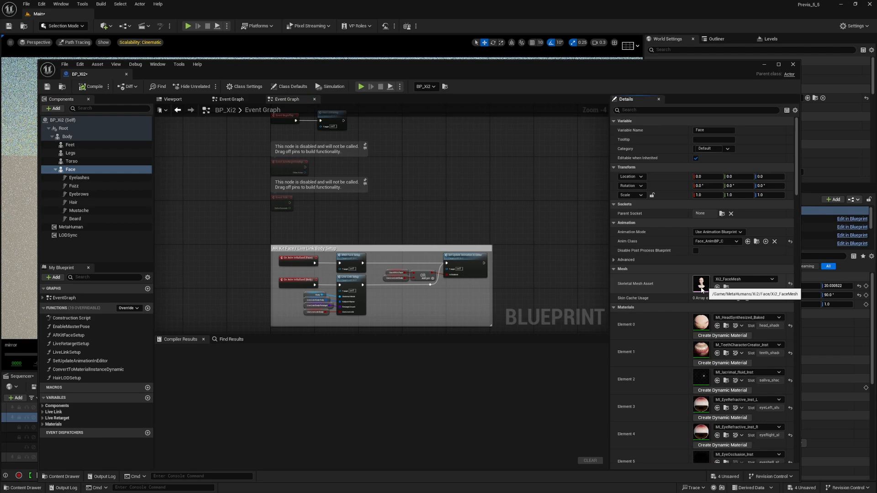
Edit the XI2_FaceMesh asset with a Path Tracing preview, reproducing the black eyes at LOD 0.
{"action": "double_click", "coordinate": [699, 283]}
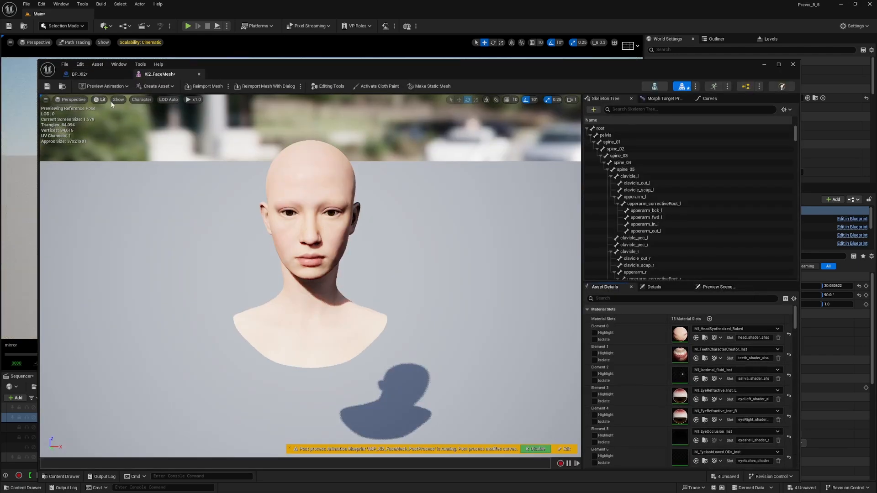
{"action": "left_click", "coordinate": [103, 100]}
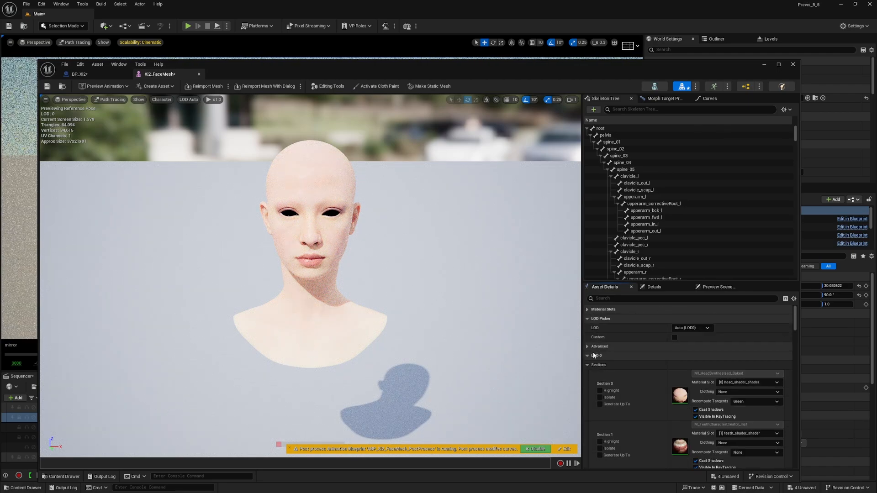
{"action": "left_click", "coordinate": [588, 365]}
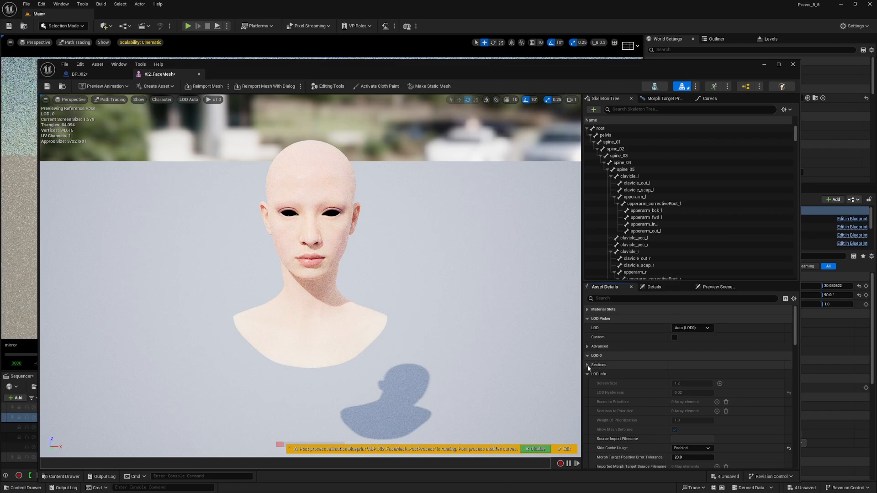
Disable Visible in RayTracing on LOD 0 Section 5 (eyeshell material) and save the face mesh.
{"action": "left_click", "coordinate": [587, 365]}
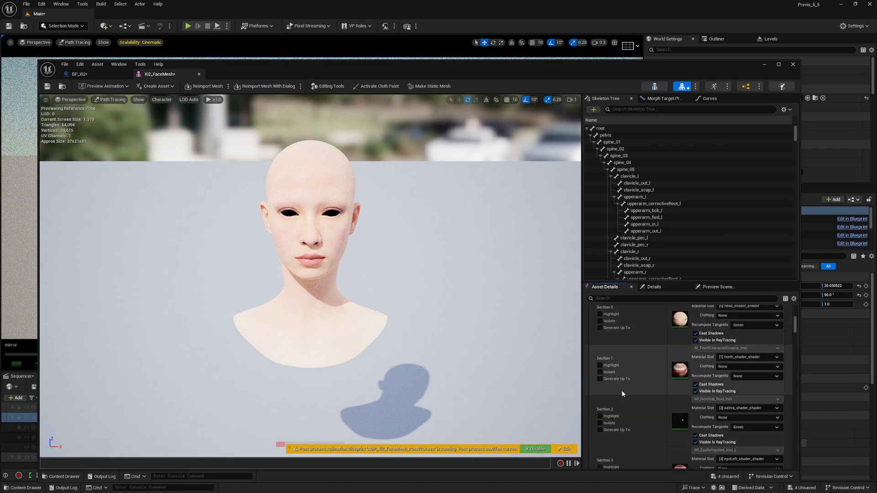
{"action": "scroll", "scroll_direction": "down", "scroll_amount": 3}
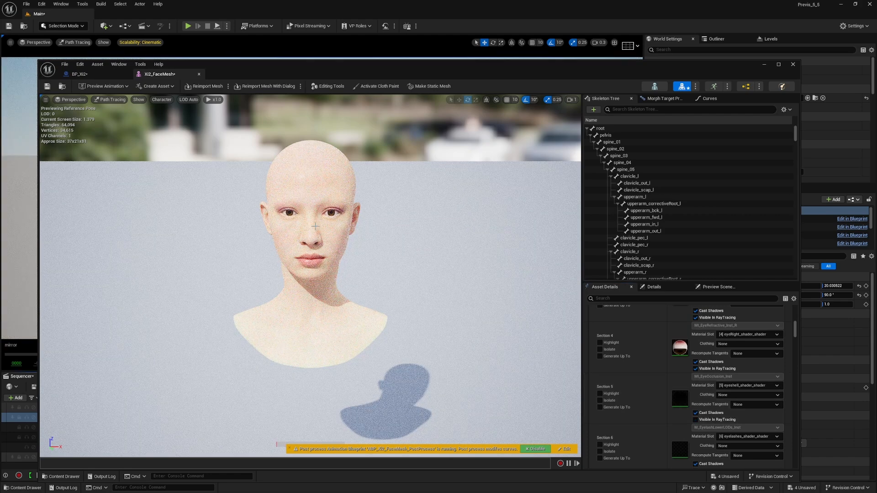
{"action": "left_click", "coordinate": [47, 86]}
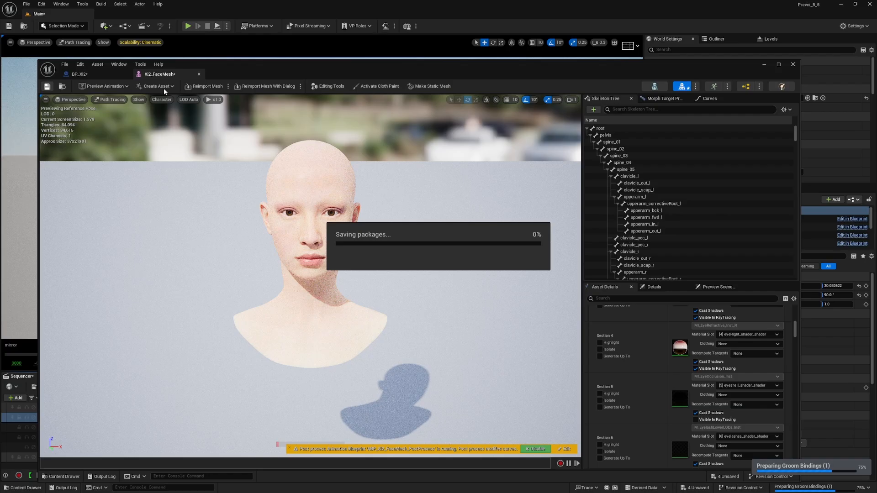